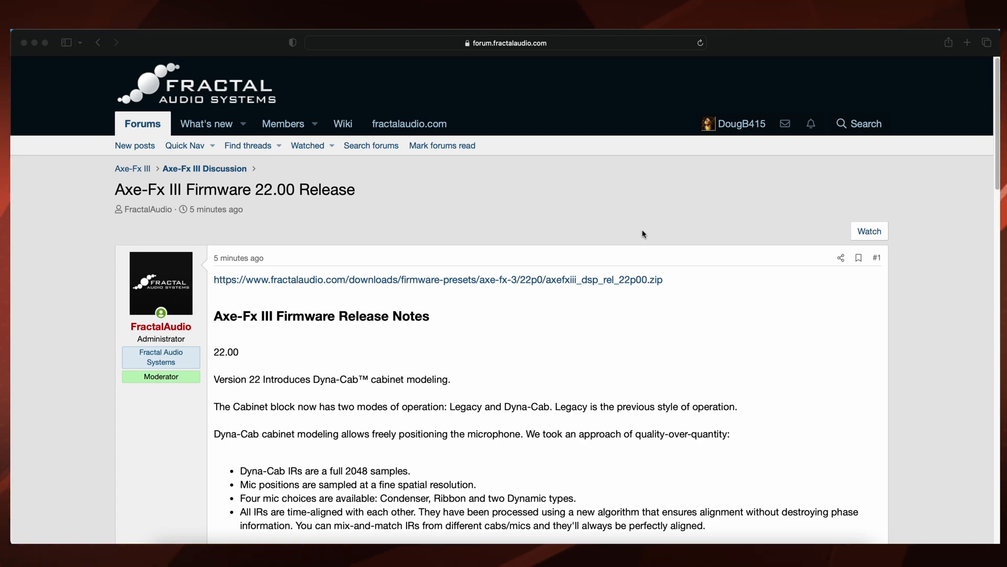
{"action": "scroll", "scroll_direction": "down", "scroll_amount": 3}
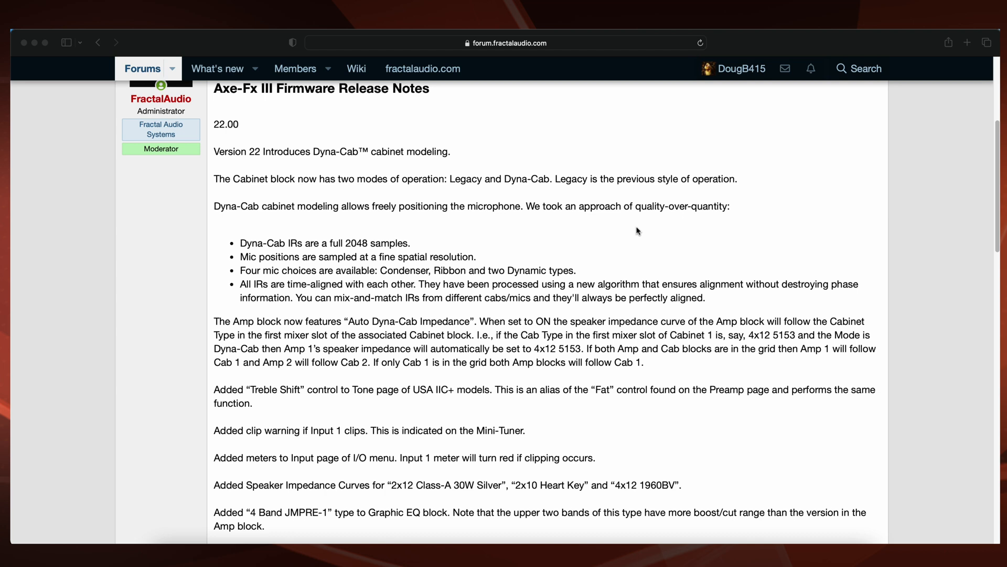
{"action": "scroll", "scroll_direction": "down", "scroll_amount": 3}
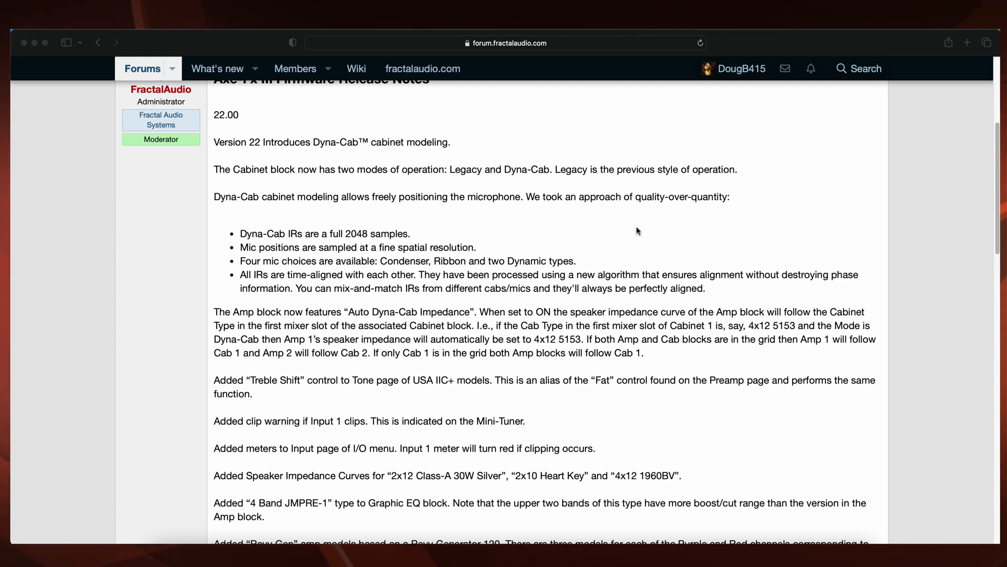
{"action": "scroll", "scroll_direction": "down", "scroll_amount": 3}
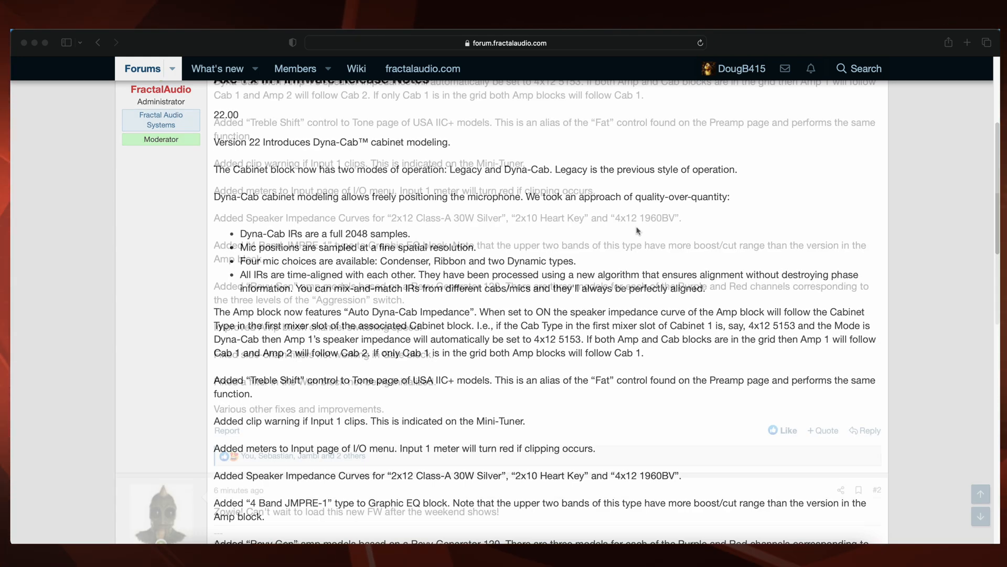